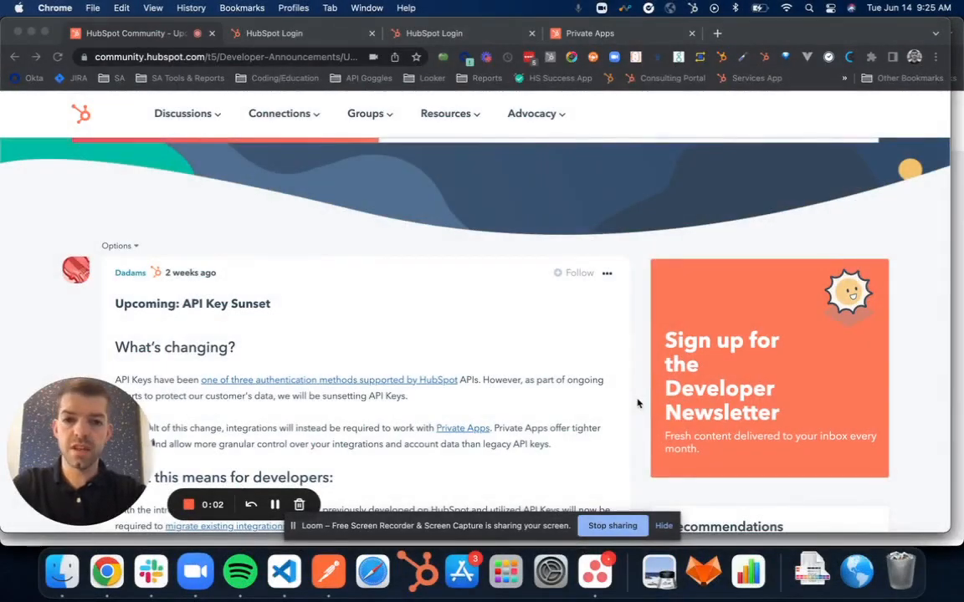
mouse_move(210, 336)
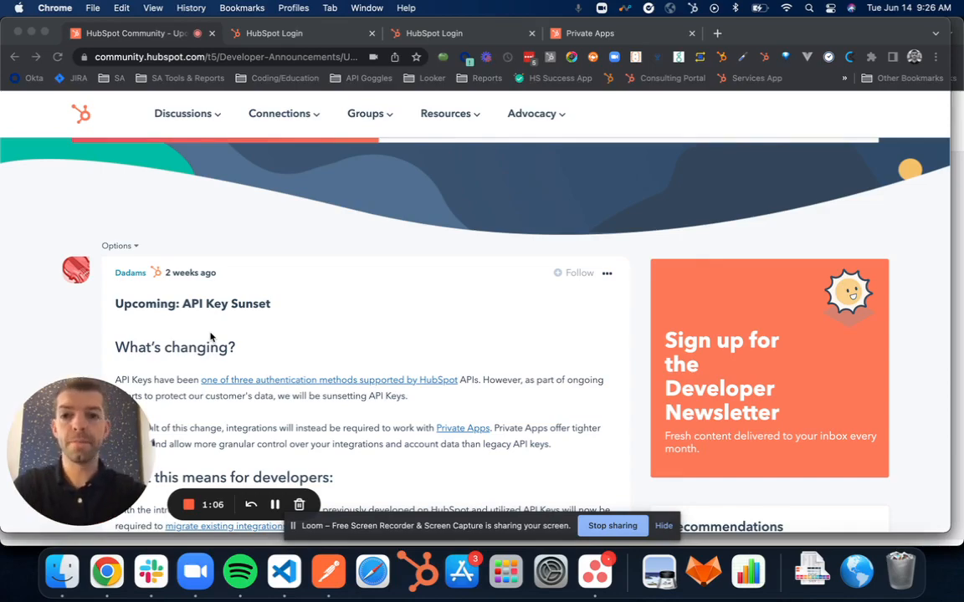
Review the active API key on HubSpot's Settings > Integrations > API Key page.
scroll(down, 3)
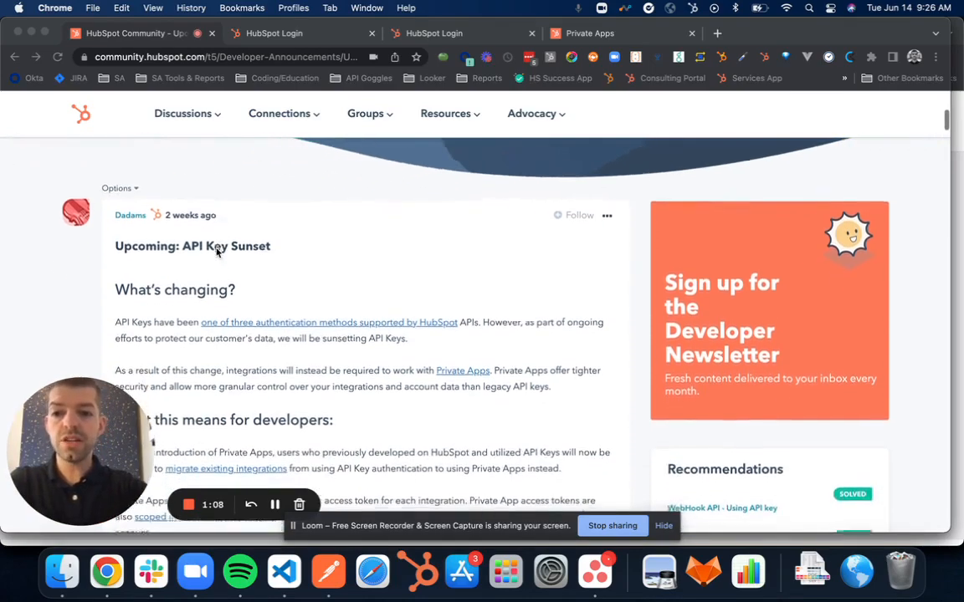
scroll(down, 3)
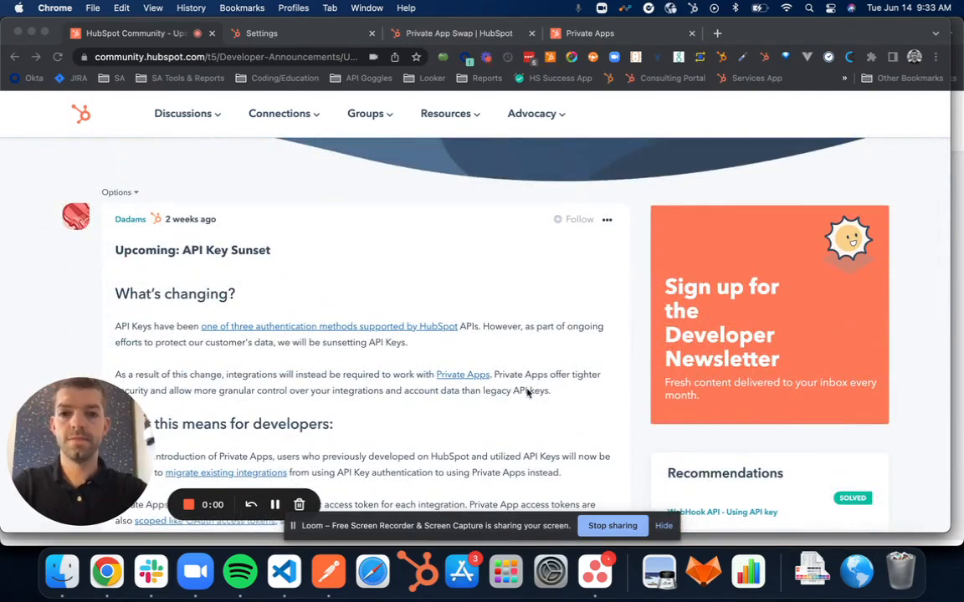
mouse_move(318, 272)
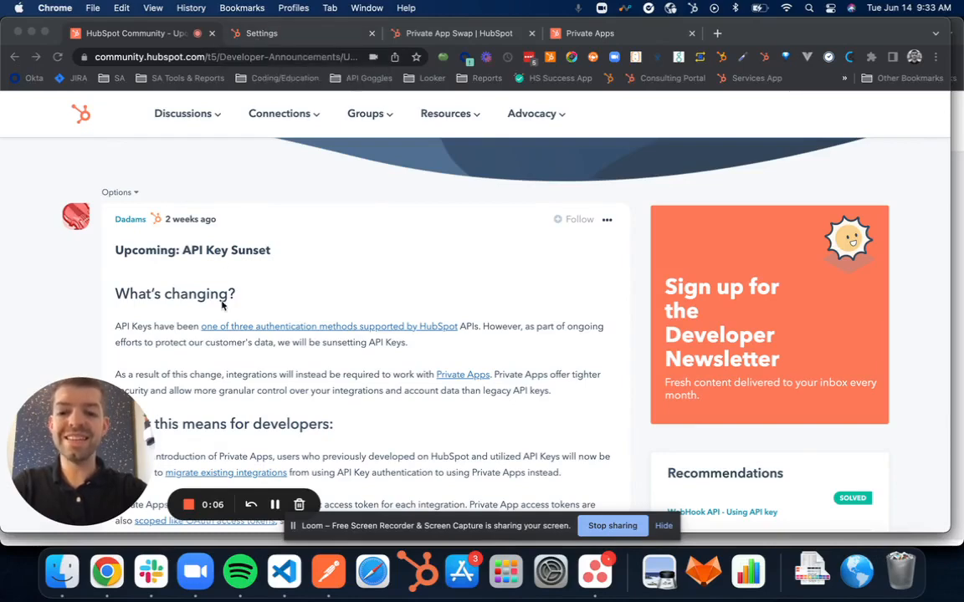
click(261, 33)
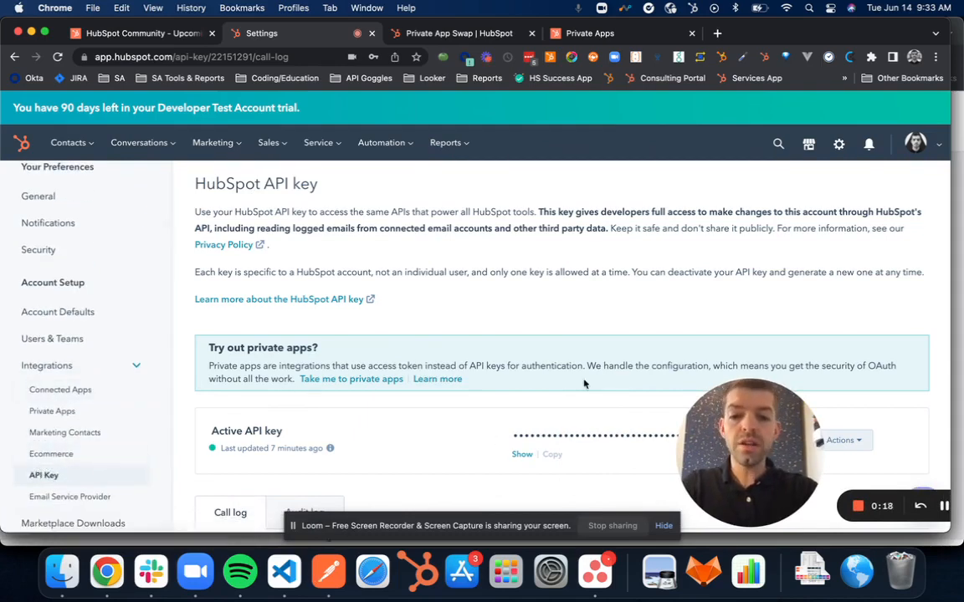
scroll(down, 3)
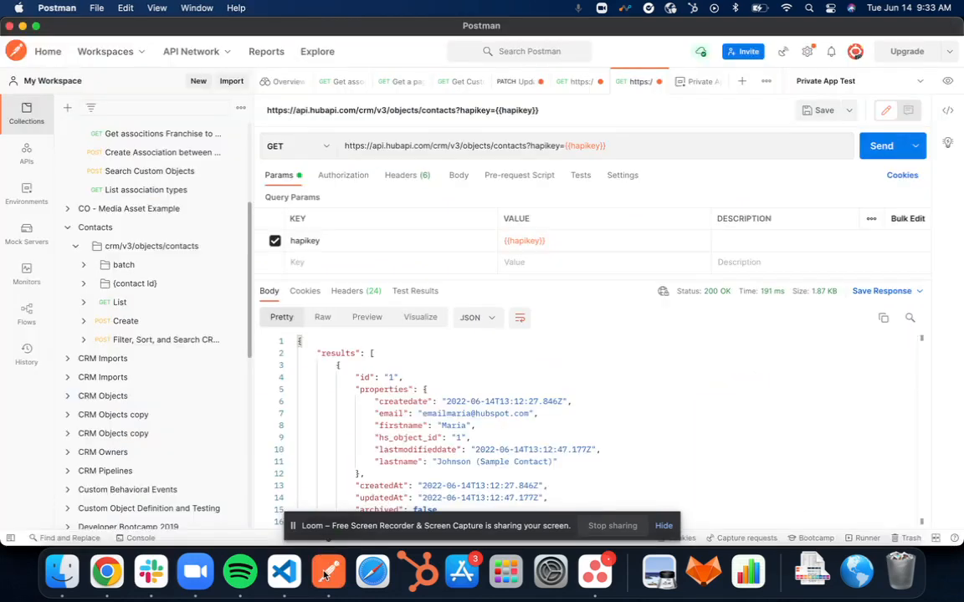
Inspect the ?hapikey={{hapikey}} parameter in Postman's GET contacts URL, then return to HubSpot settings.
click(526, 146)
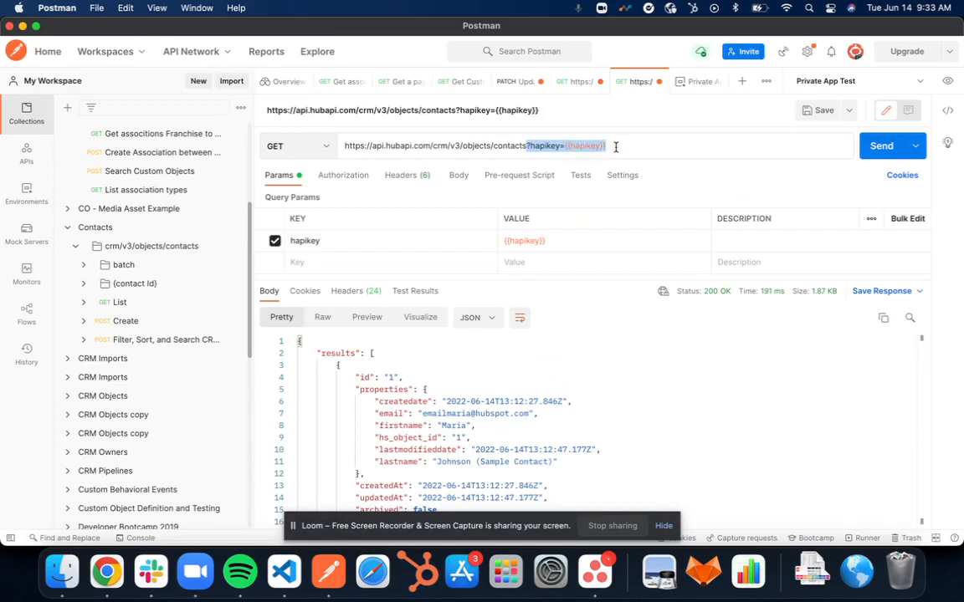
click(615, 146)
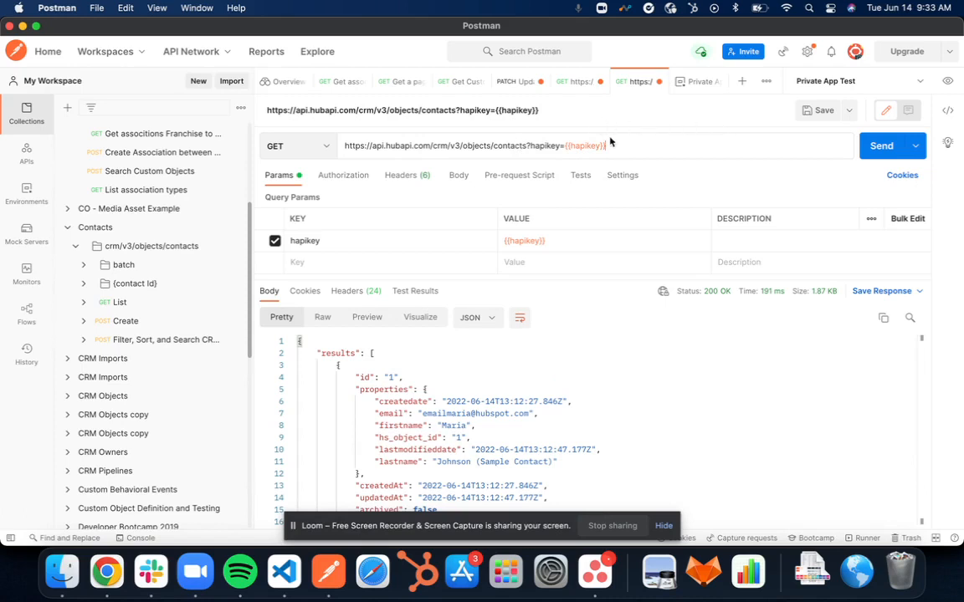
double_click(584, 145)
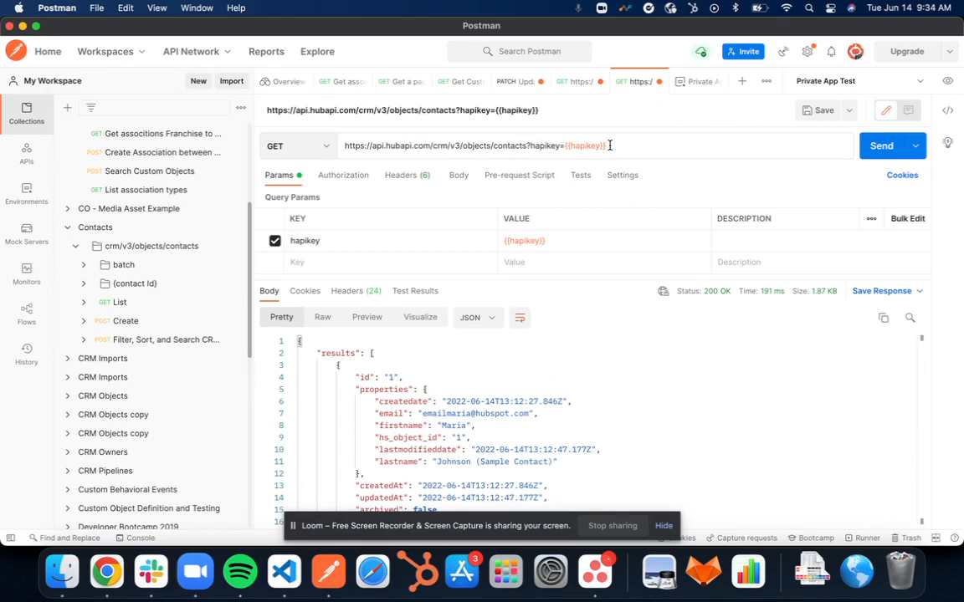
click(881, 146)
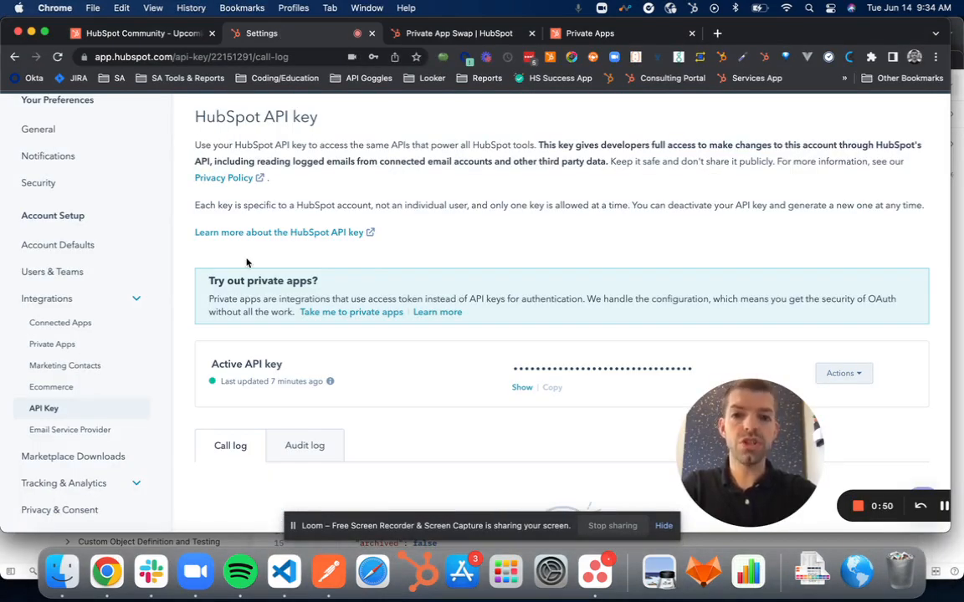
mouse_move(52, 344)
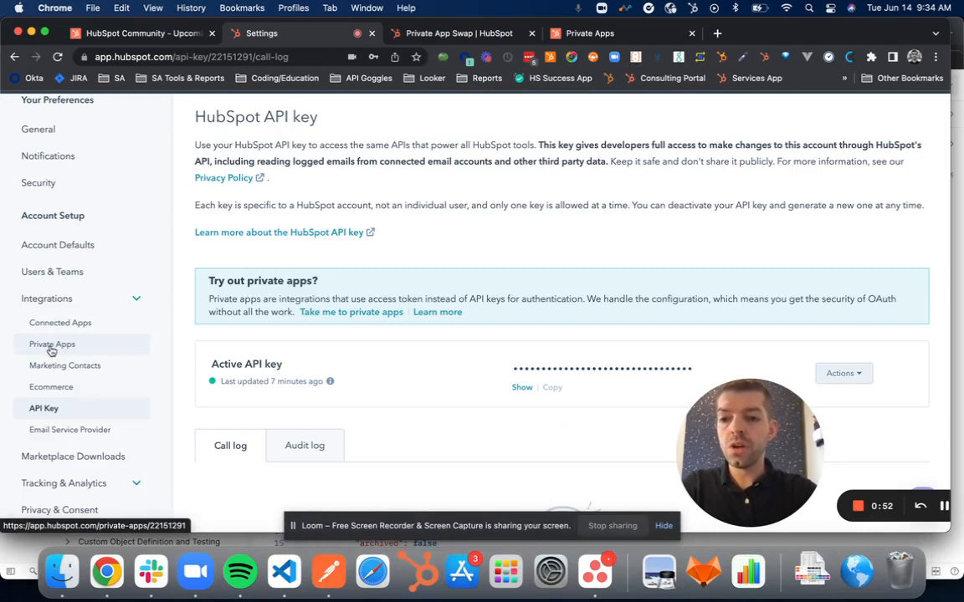
Start a new private app named 'Private App Test'.
click(52, 344)
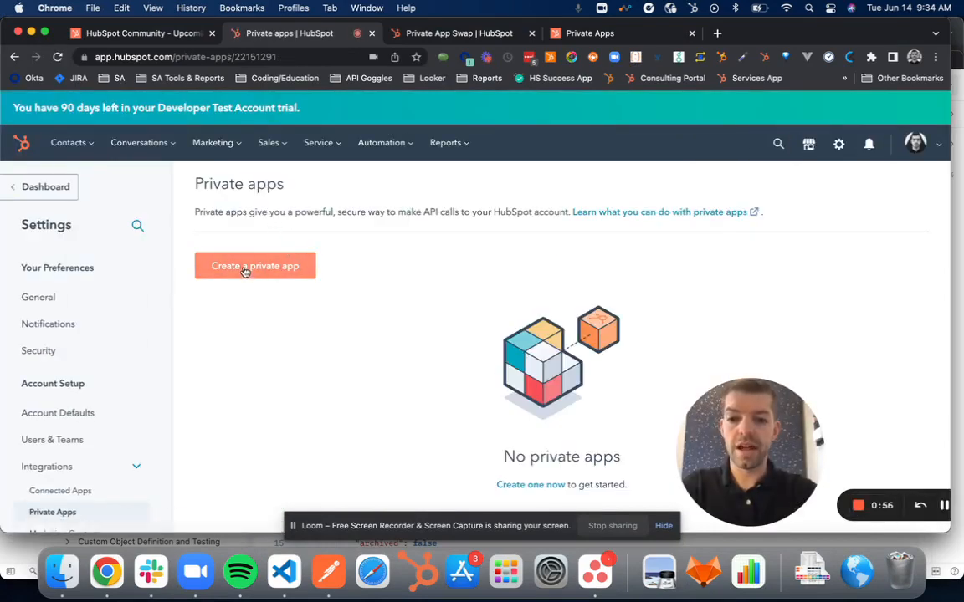
click(254, 266)
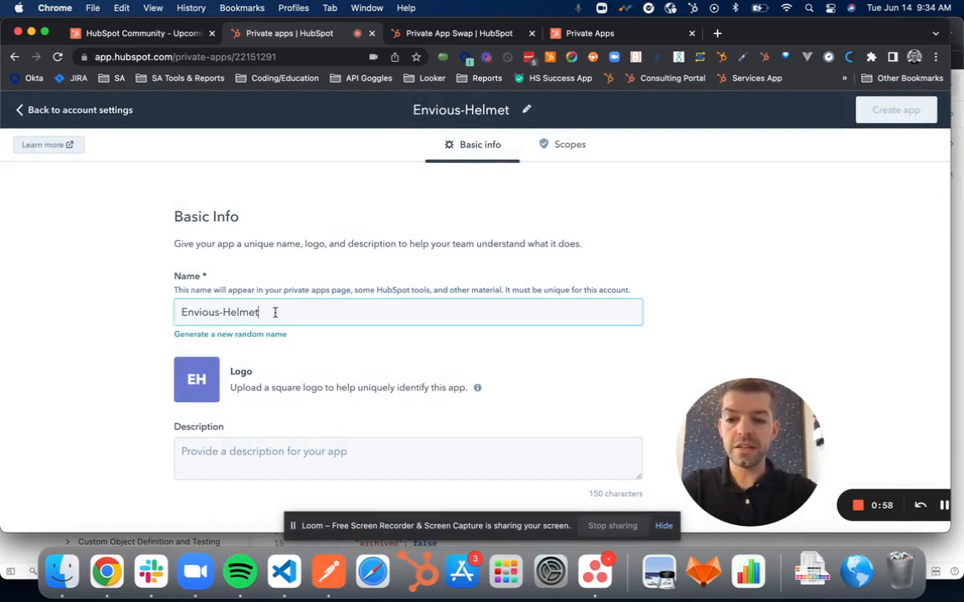
text(Private App Test)
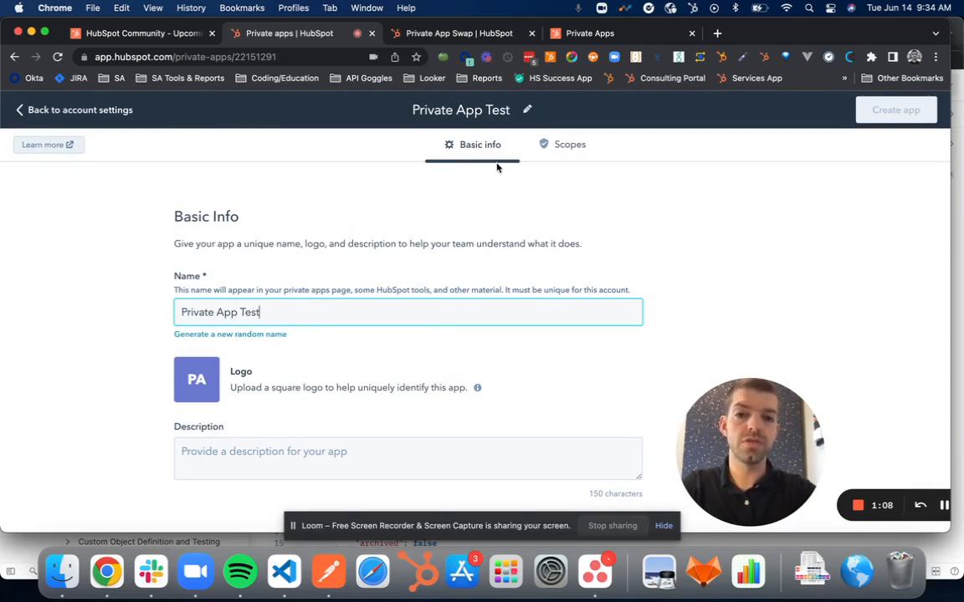
mouse_move(493, 212)
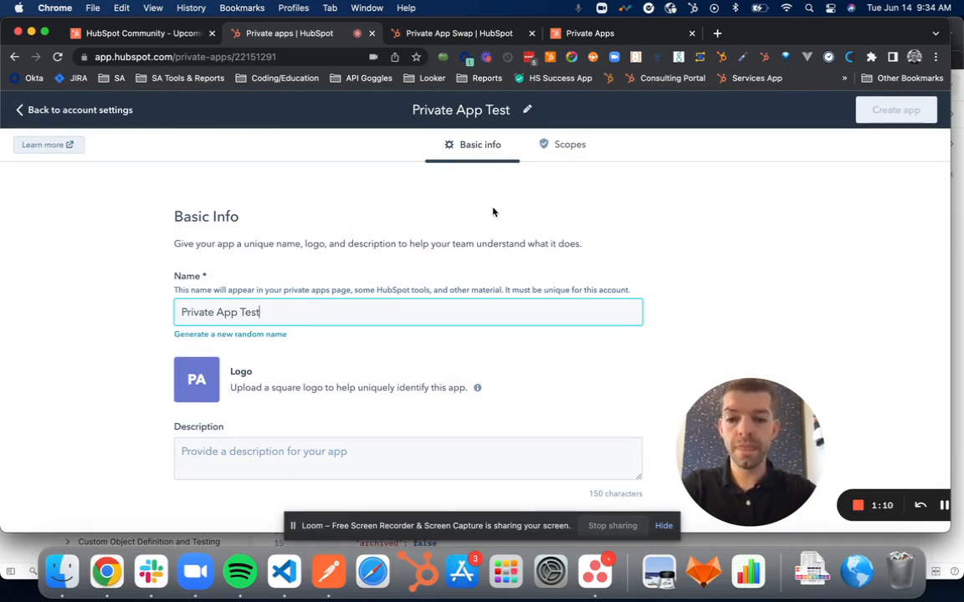
Grant the app crm.objects.contacts read and write scopes and create it.
click(570, 144)
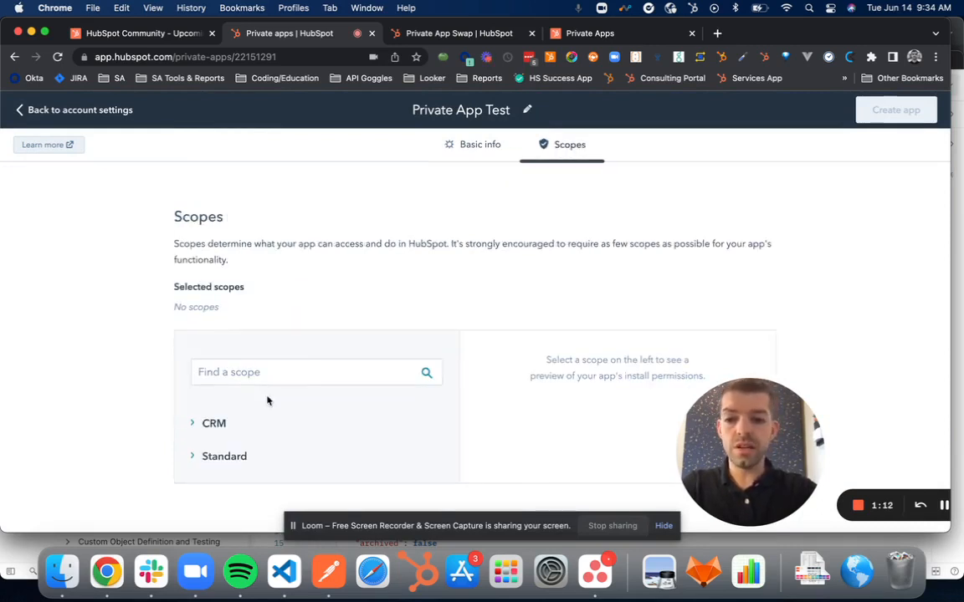
click(193, 423)
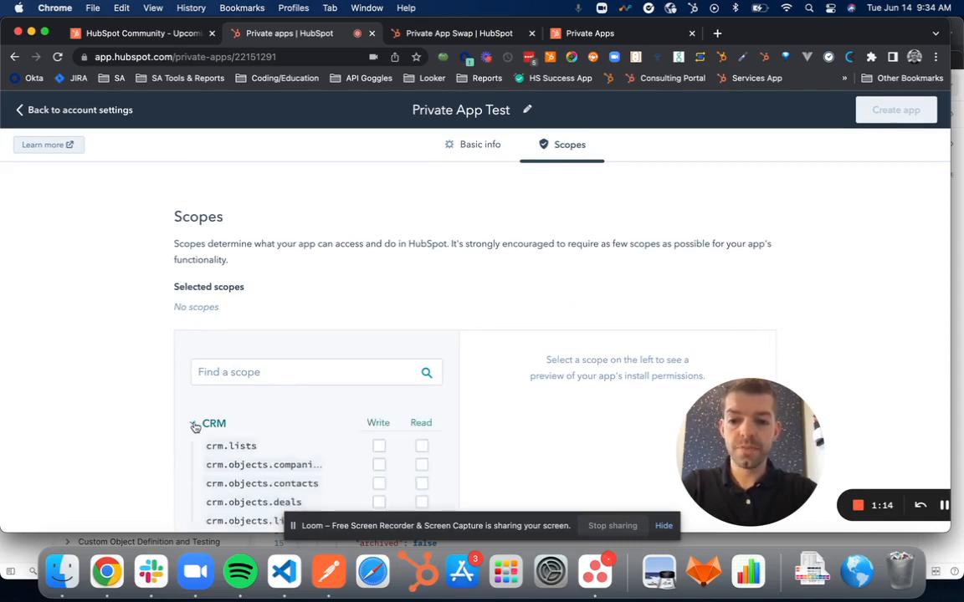
scroll(down, 3)
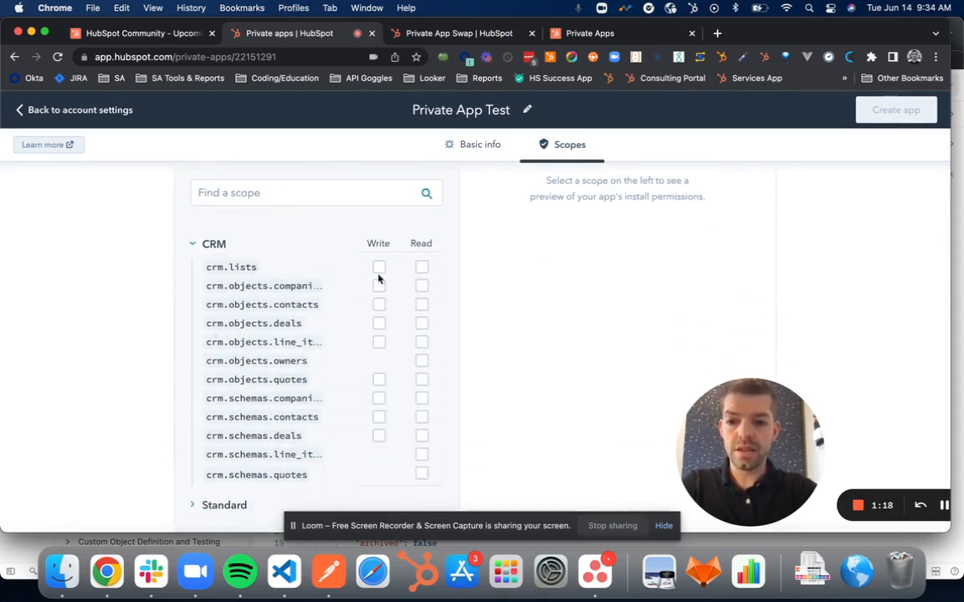
click(378, 304)
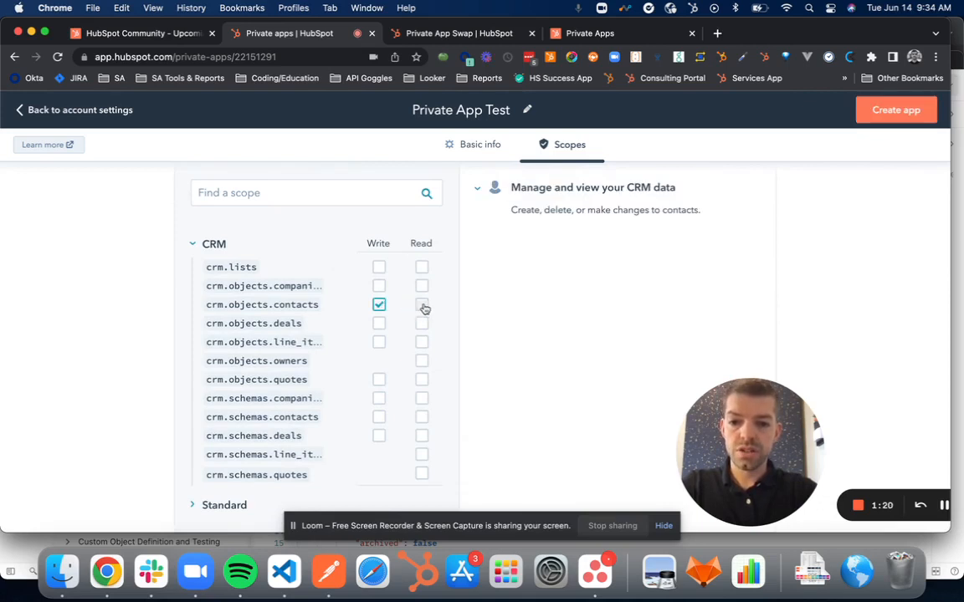
click(422, 304)
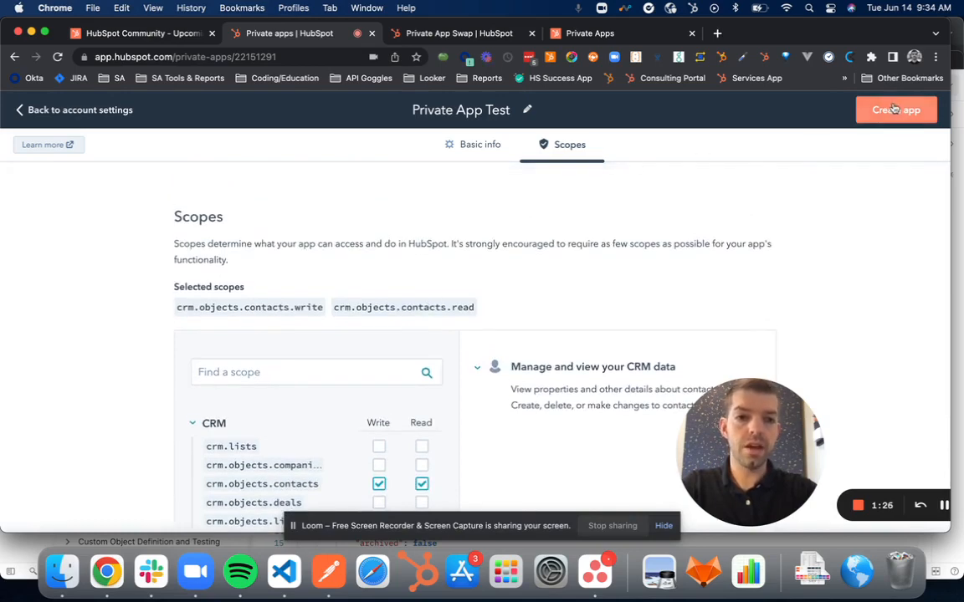
click(896, 109)
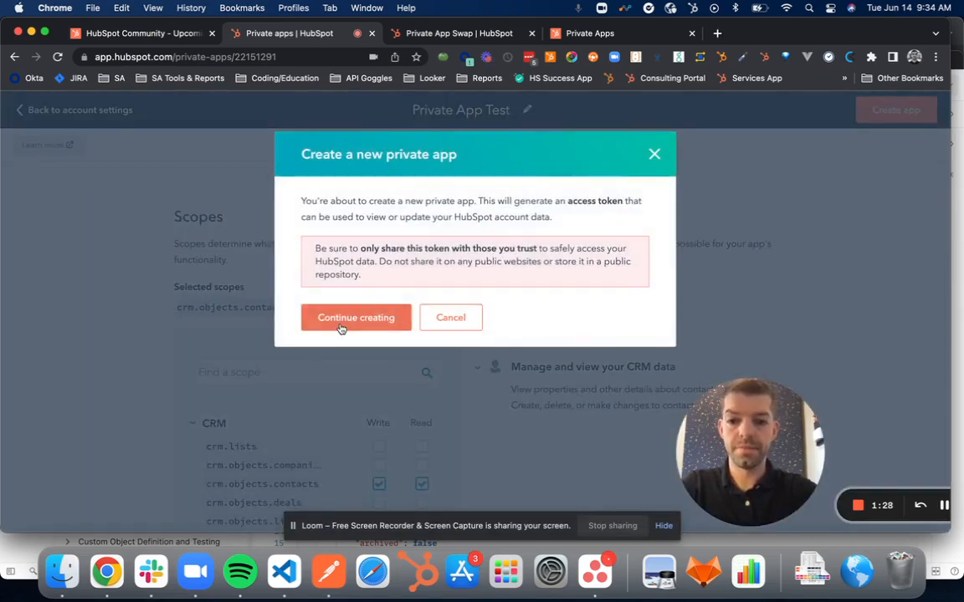
click(356, 317)
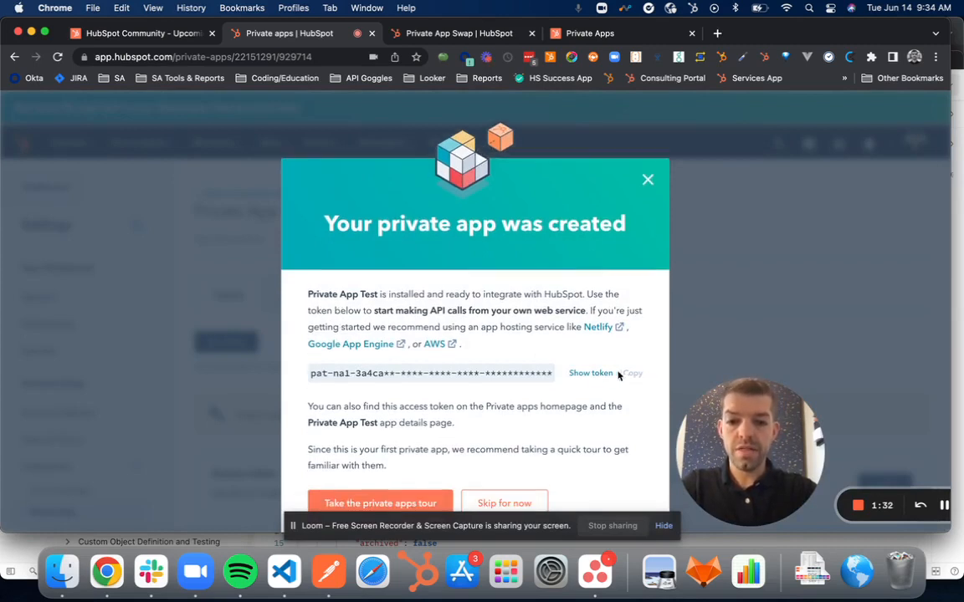
mouse_move(422, 375)
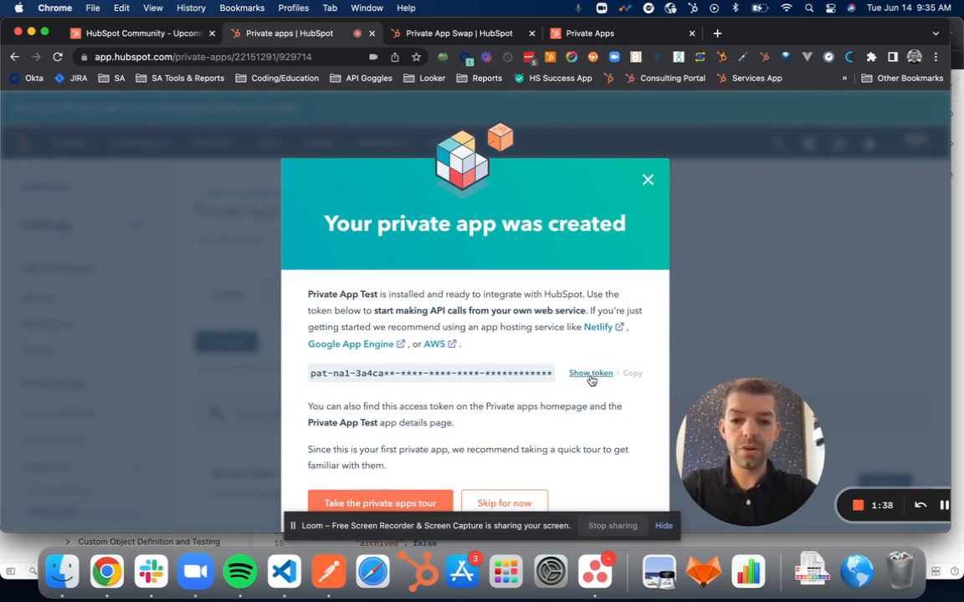
Reveal and copy the Private App Test access token.
click(591, 373)
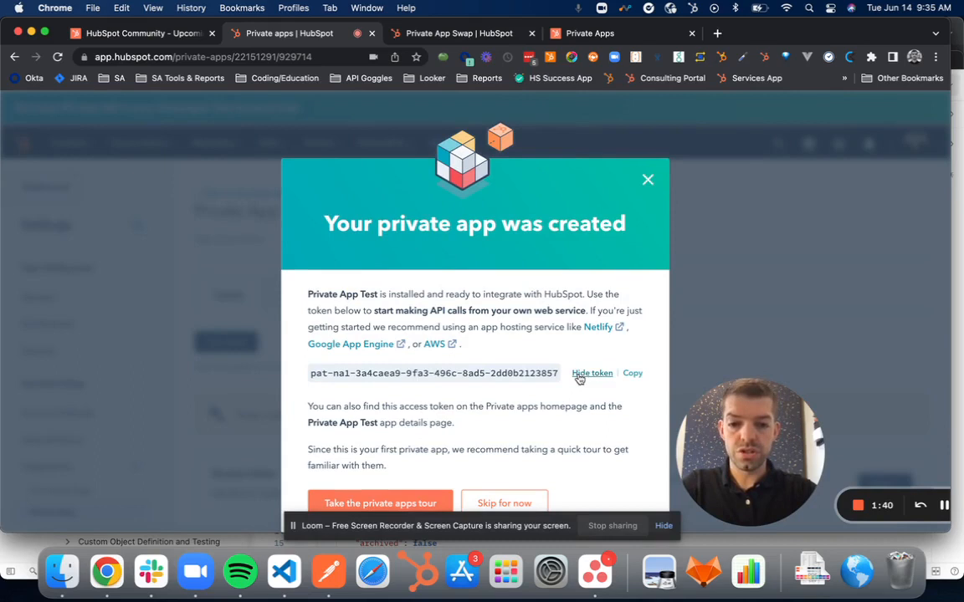
click(631, 373)
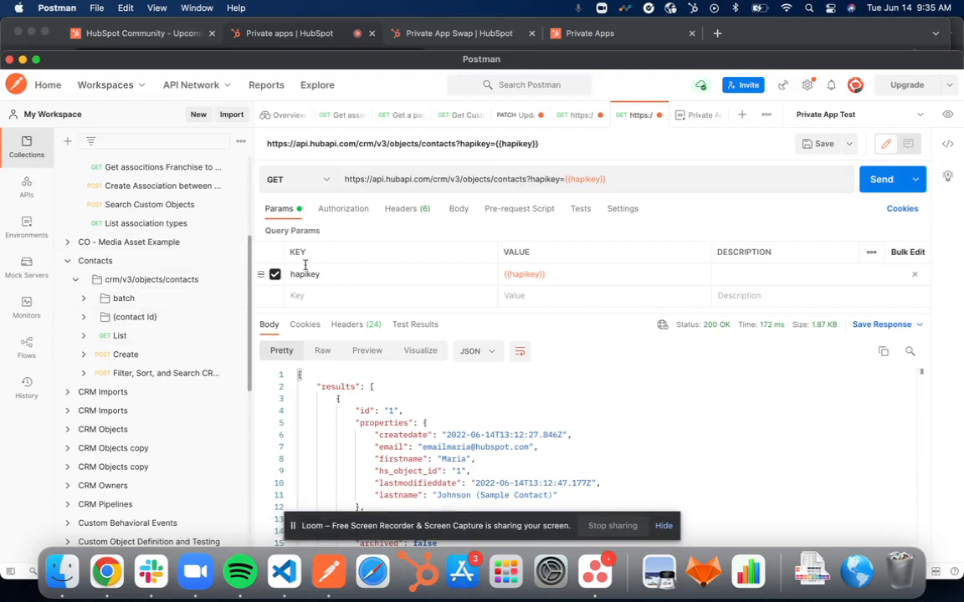
Add an Authorization header with value 'Bearer' to the contacts request.
click(401, 208)
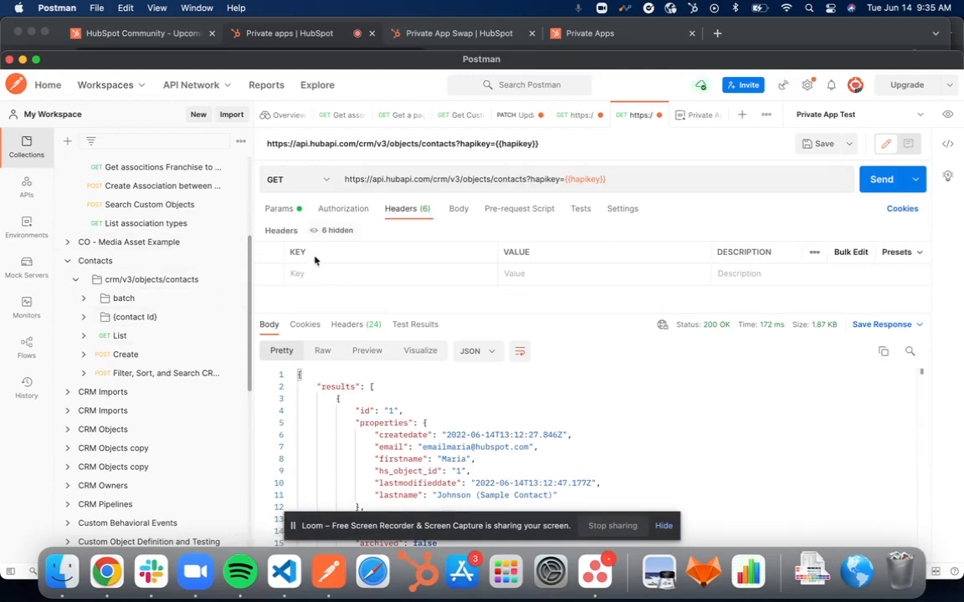
text(Au)
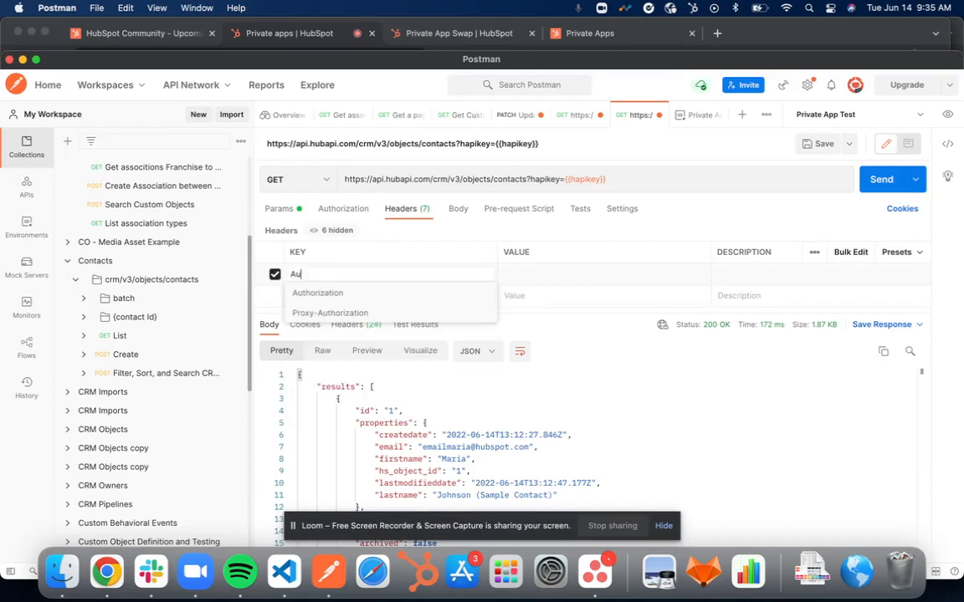
click(317, 292)
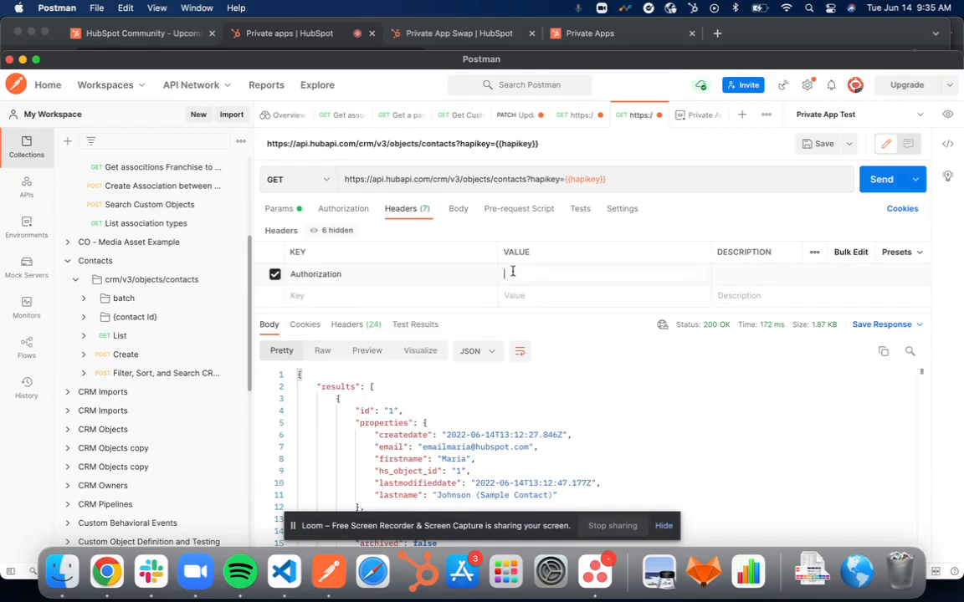
text(Bearer)
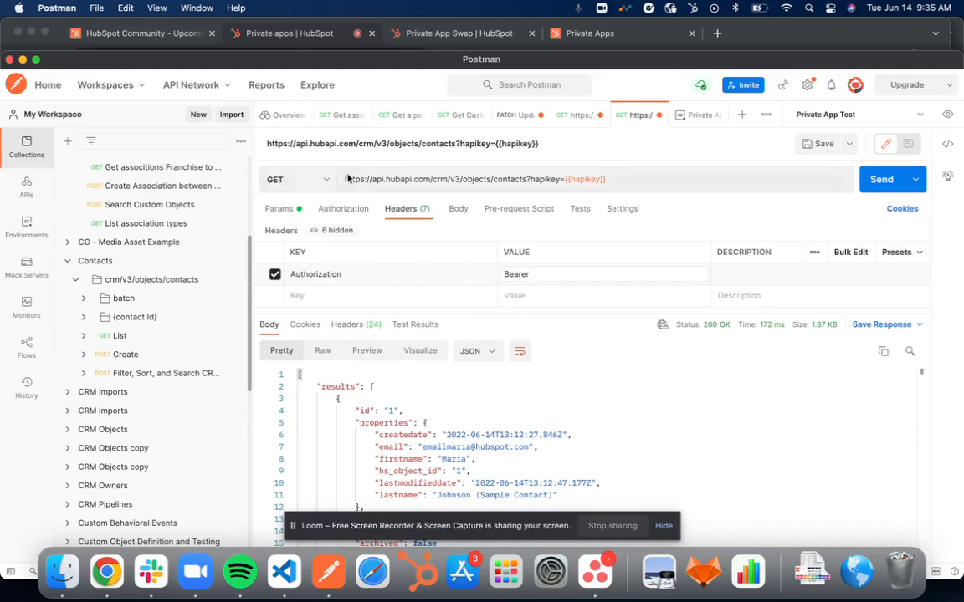
Store the token as private_app_token, complete Bearer {{private_app_token}}, and resend the request.
click(947, 114)
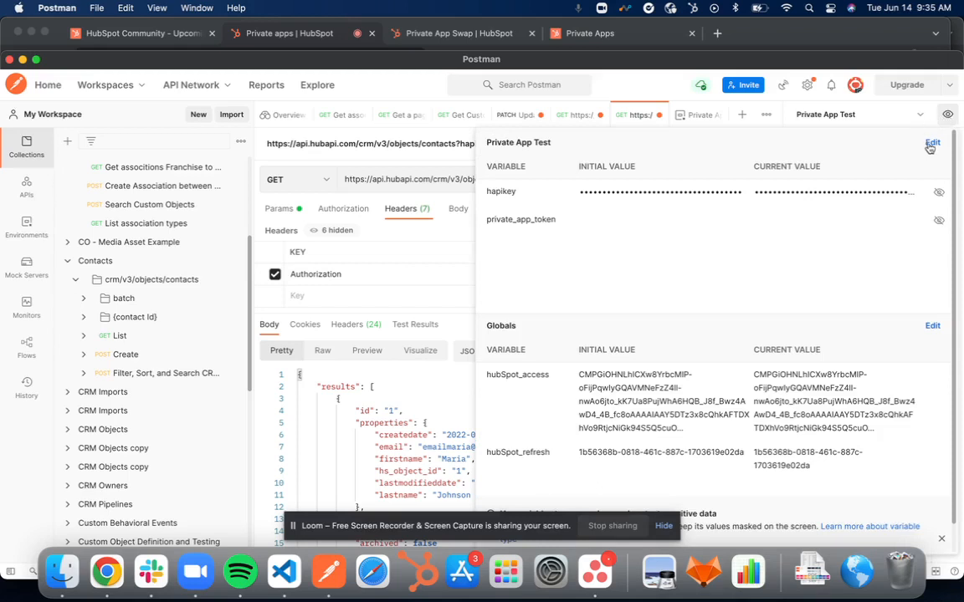
click(932, 143)
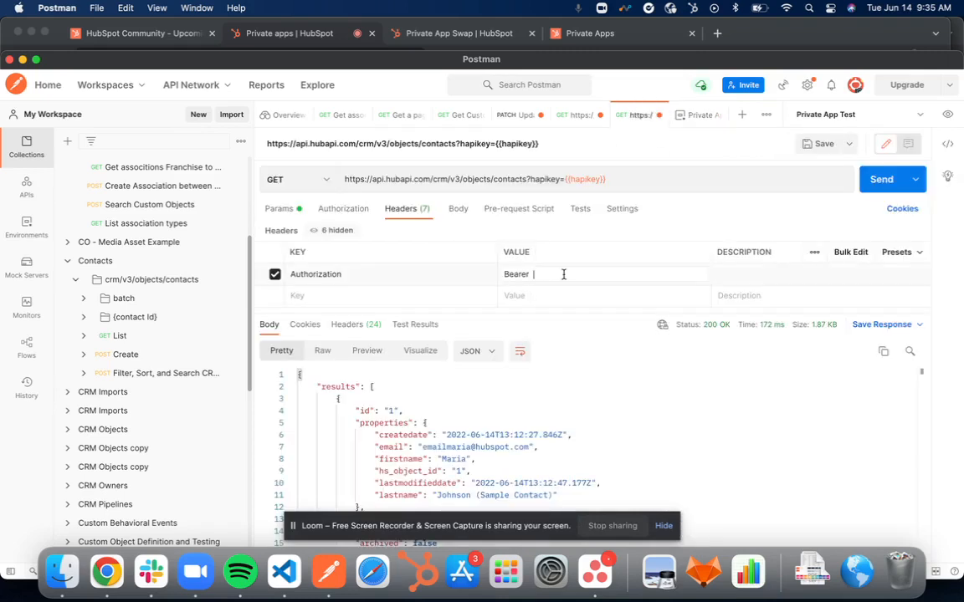
text({{pr)
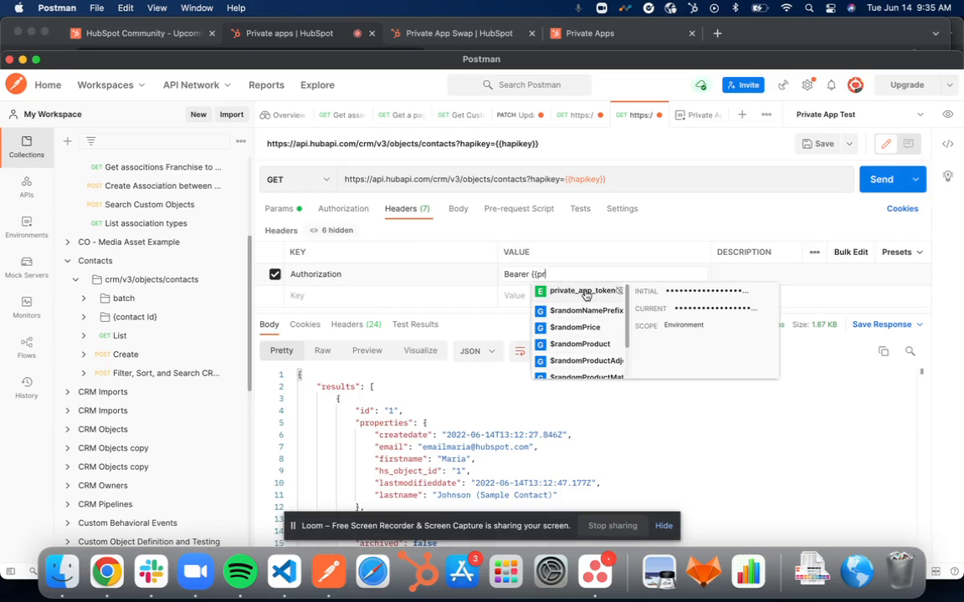
click(581, 290)
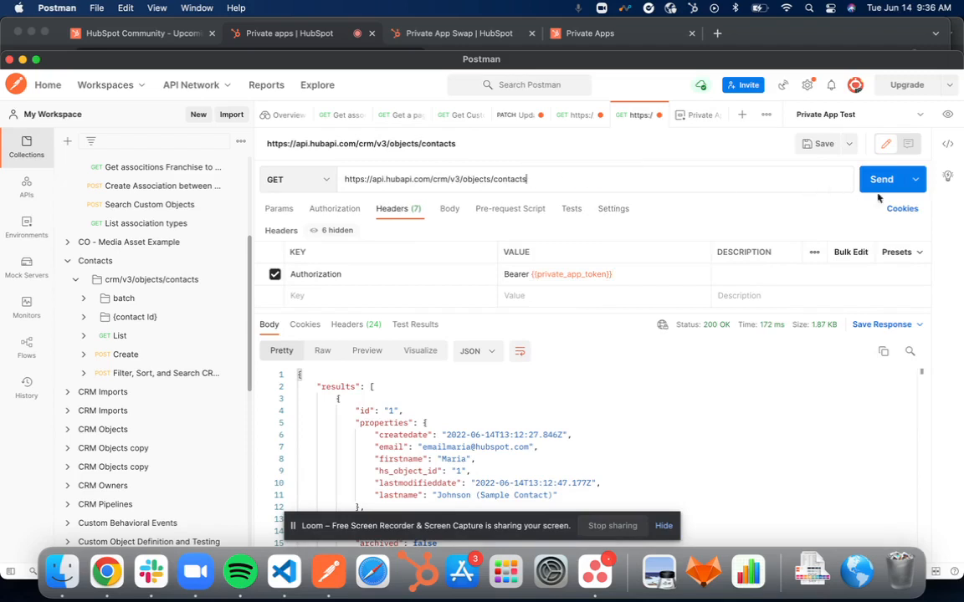
click(881, 179)
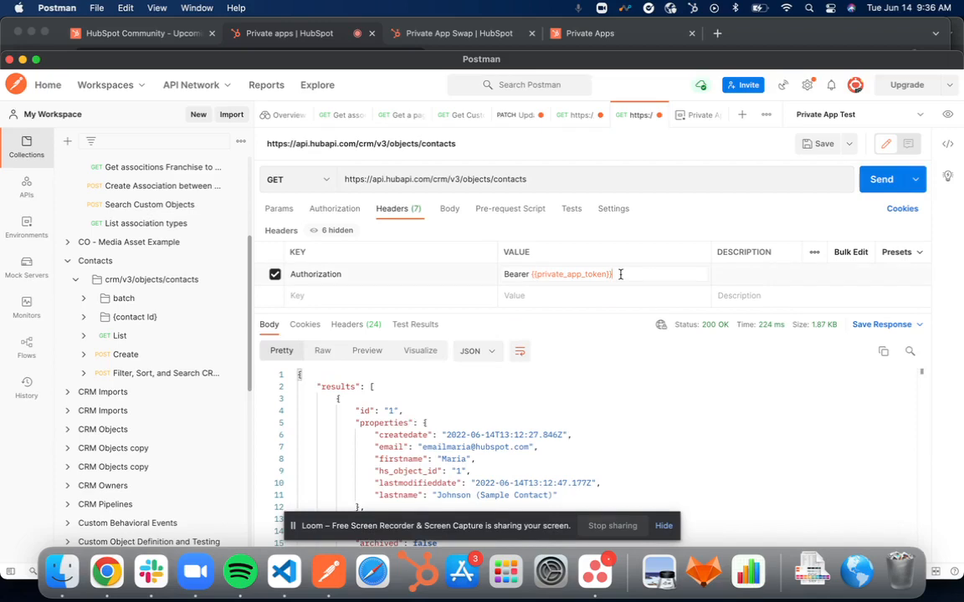
Go back to Chrome to reach the Private App Swap workflow's Custom code action.
click(458, 32)
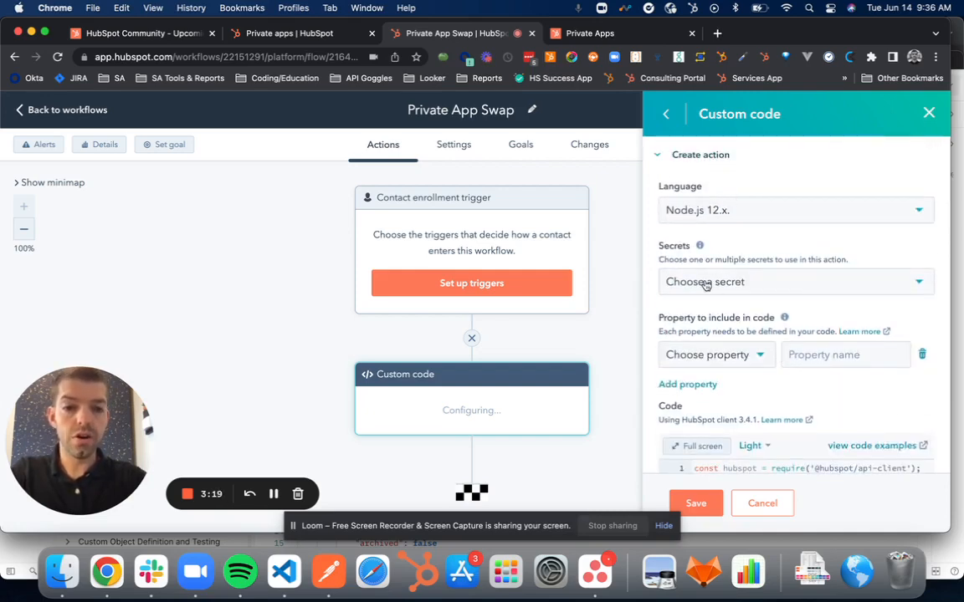
Add a secret named private_app_token containing the copied access token.
click(793, 281)
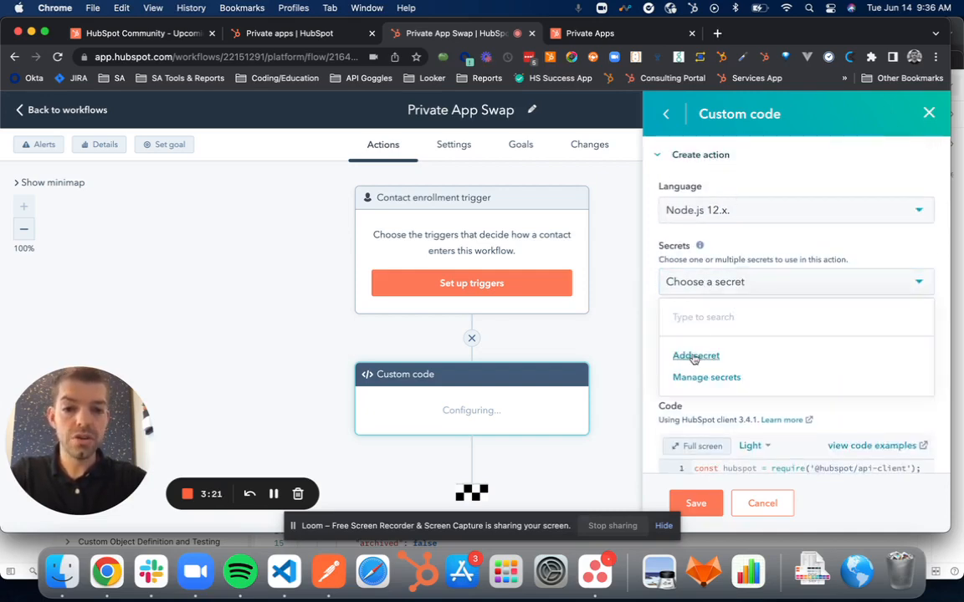
click(696, 355)
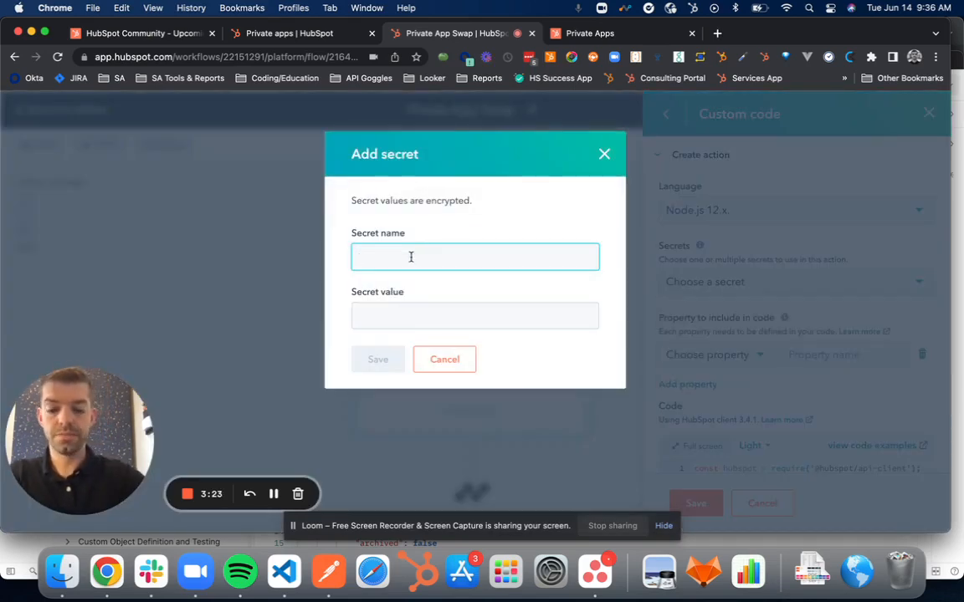
text(private_app)
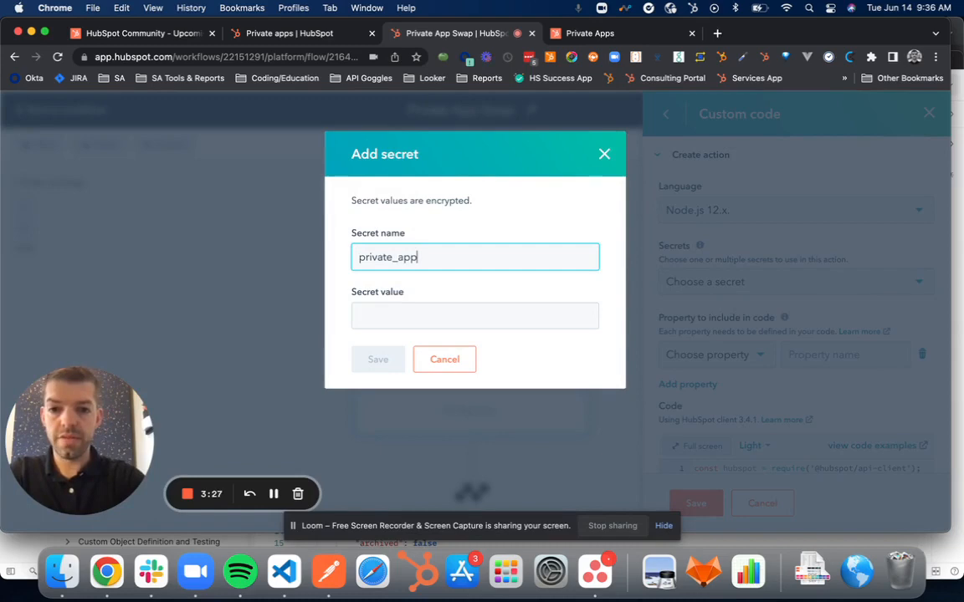
text(_token)
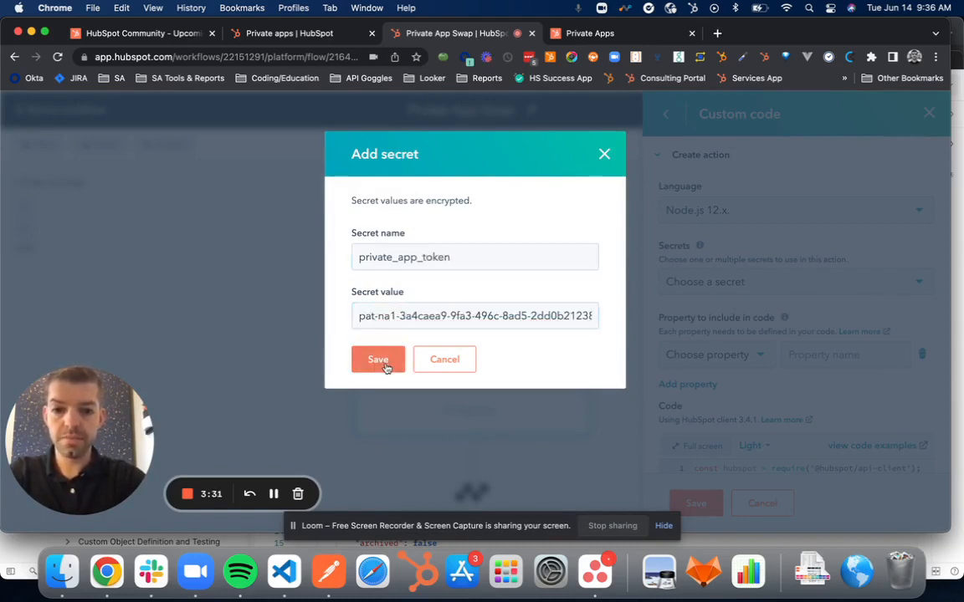
click(378, 358)
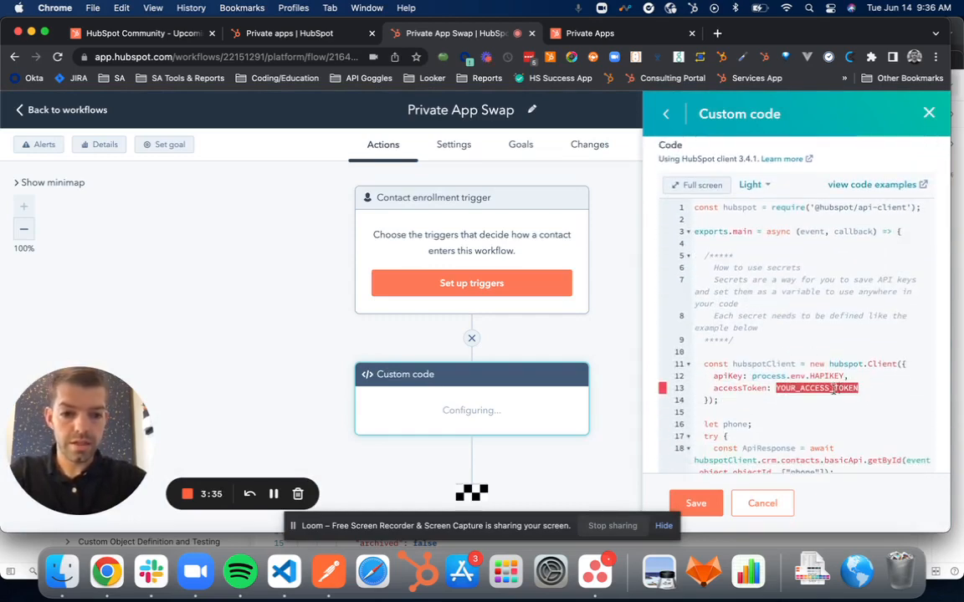
Set accessToken to process.env.private_app_token in the code and save the action.
key(Delete)
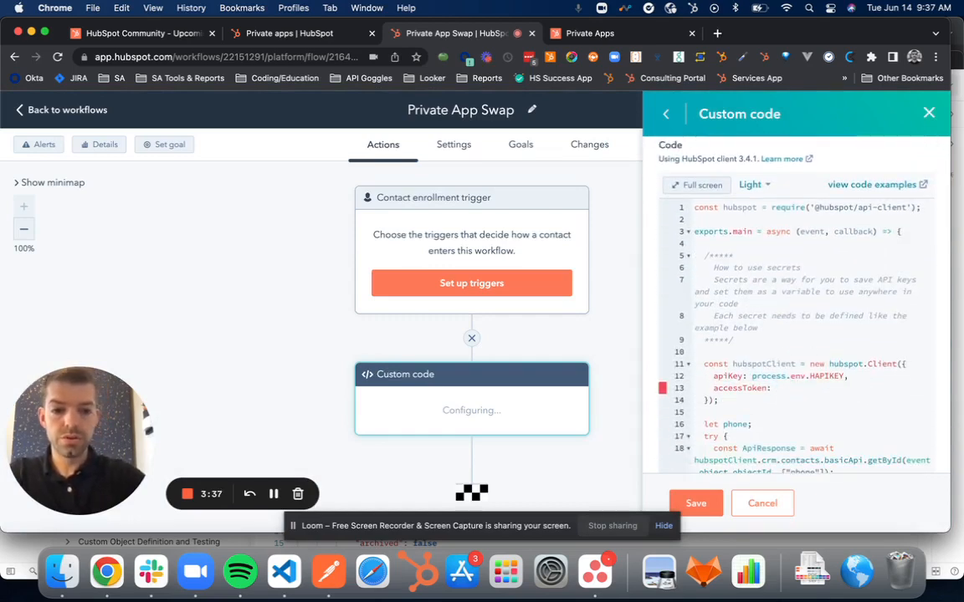
text(process.)
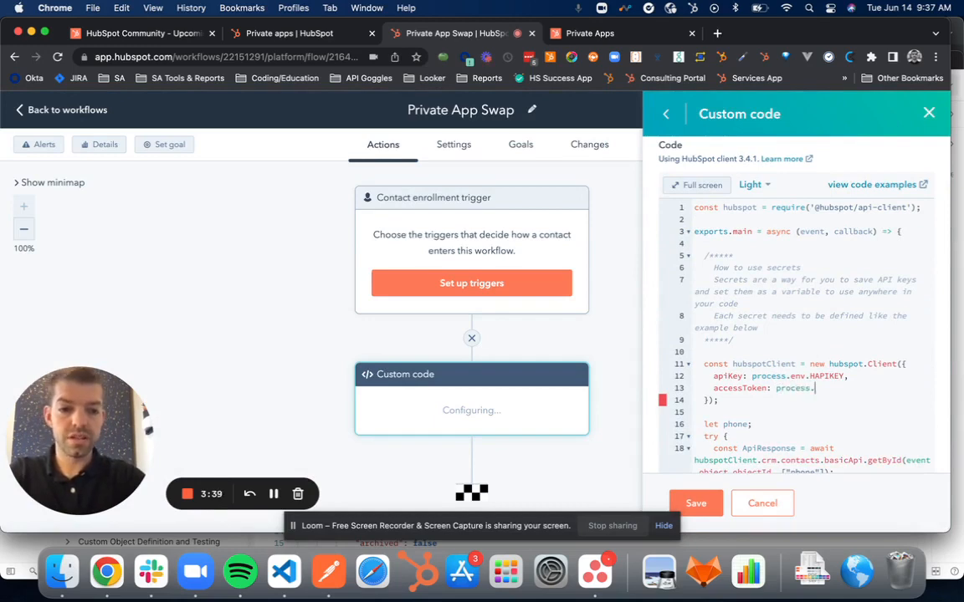
text(env.)
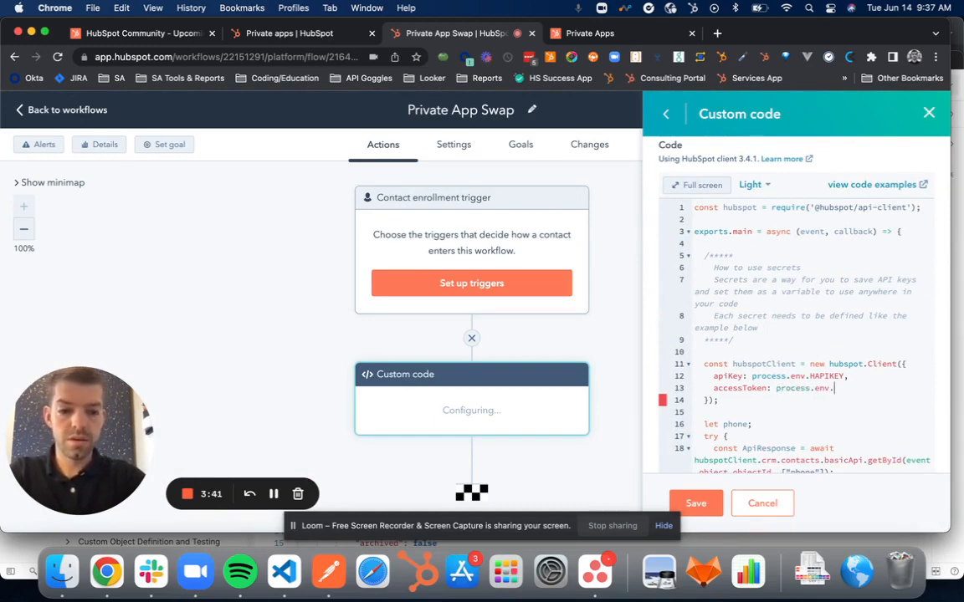
text(private_)
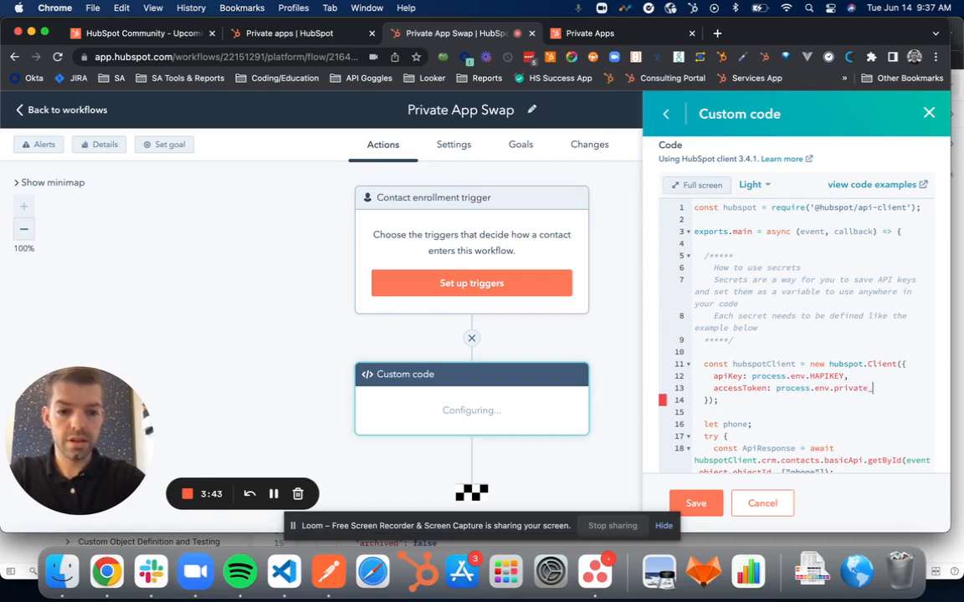
text(app_)
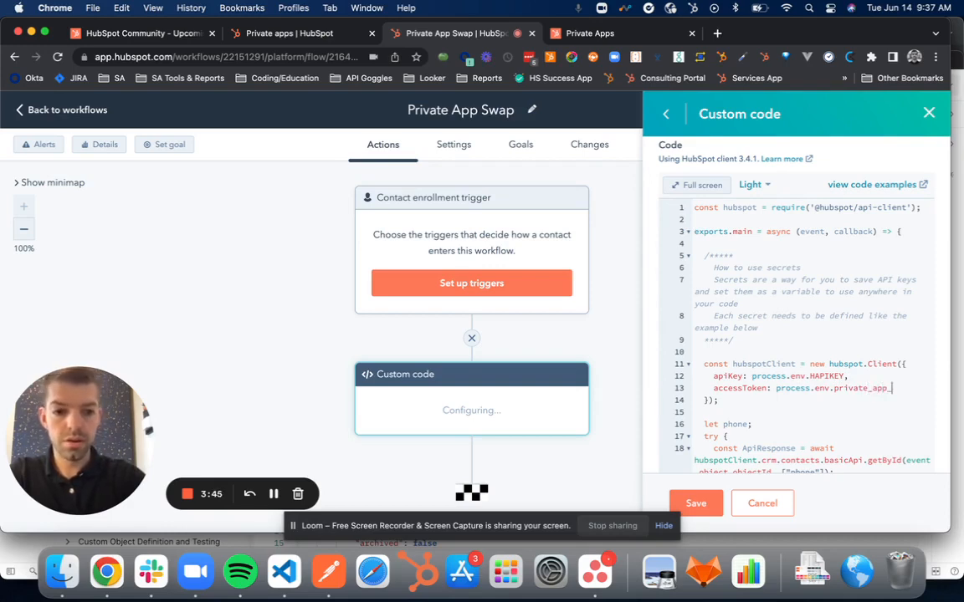
text(_token)
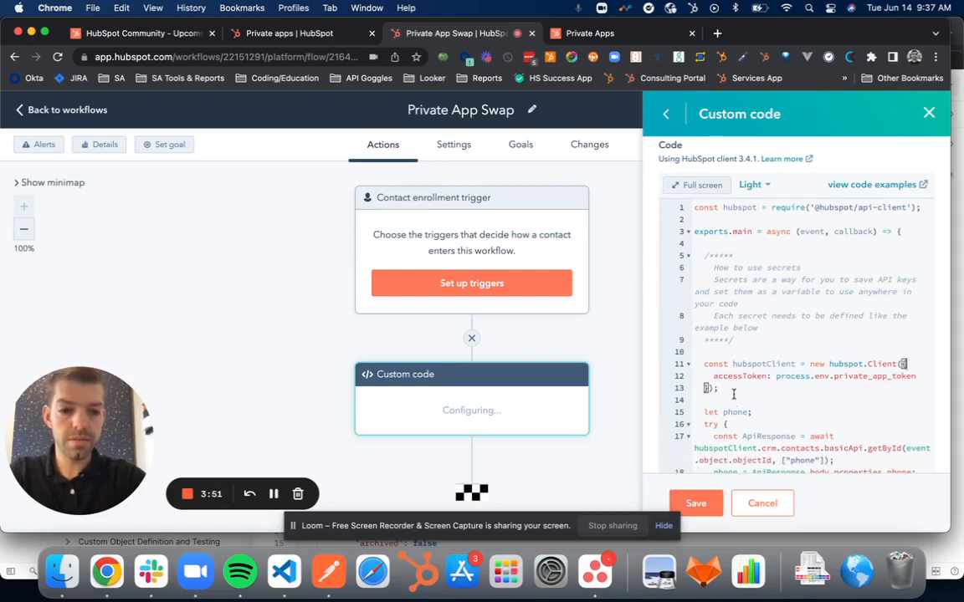
click(696, 503)
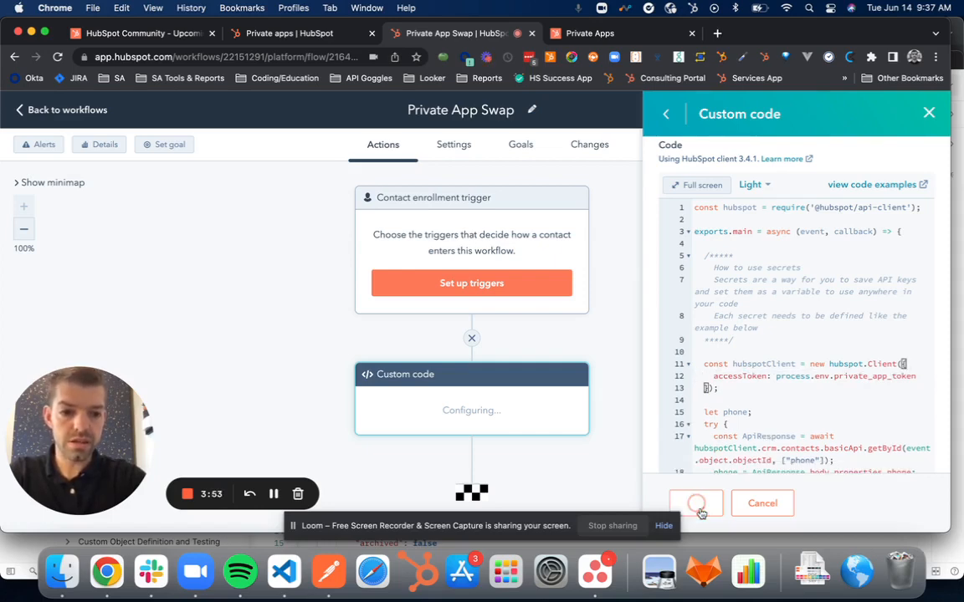